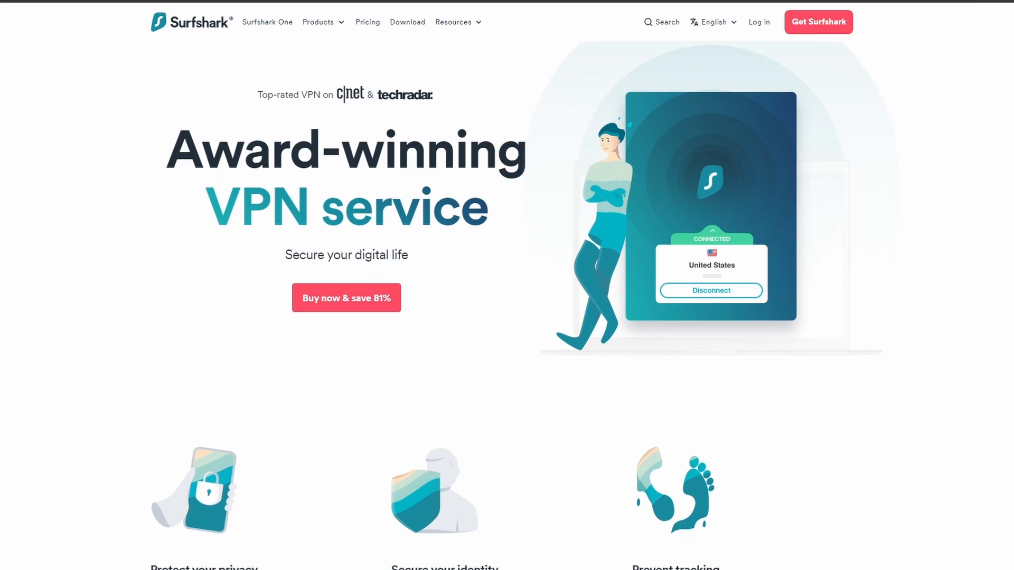
# Scroll the Surfshark homepage down to the CyberGhost/ExpressVPN comparison table and press review quotes.
pyautogui.scroll(-3)
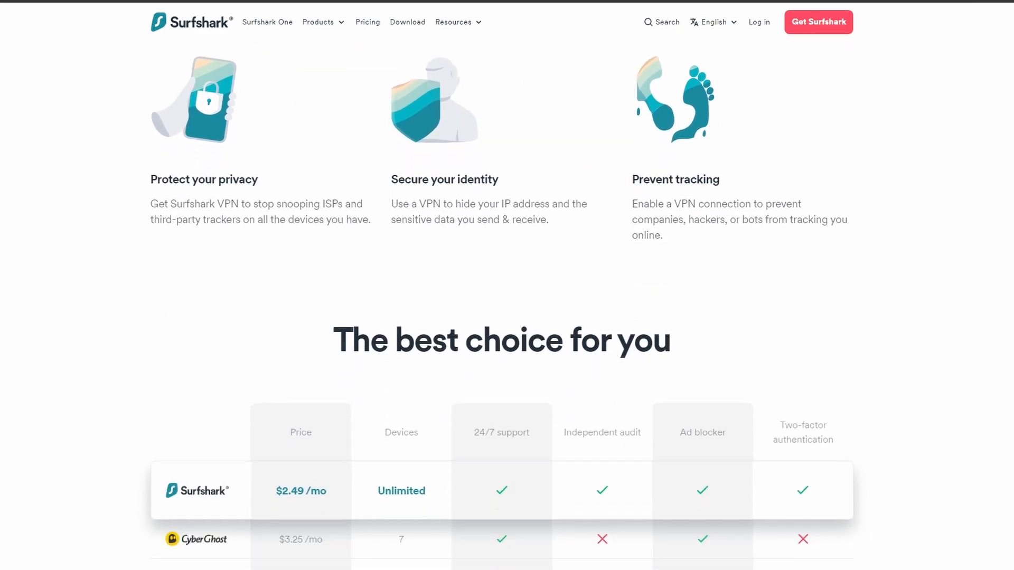
pyautogui.scroll(-3)
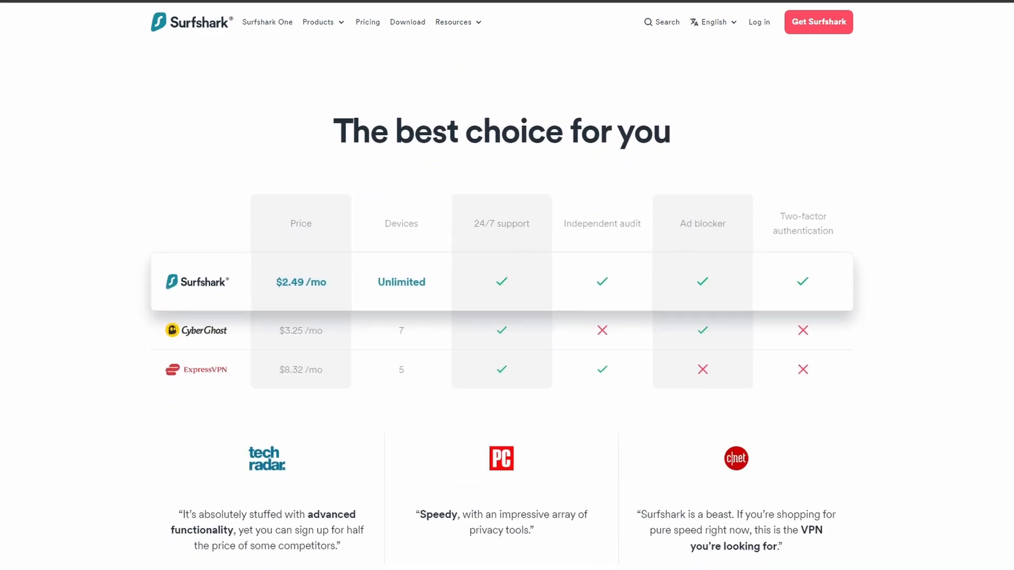
pyautogui.scroll(-3)
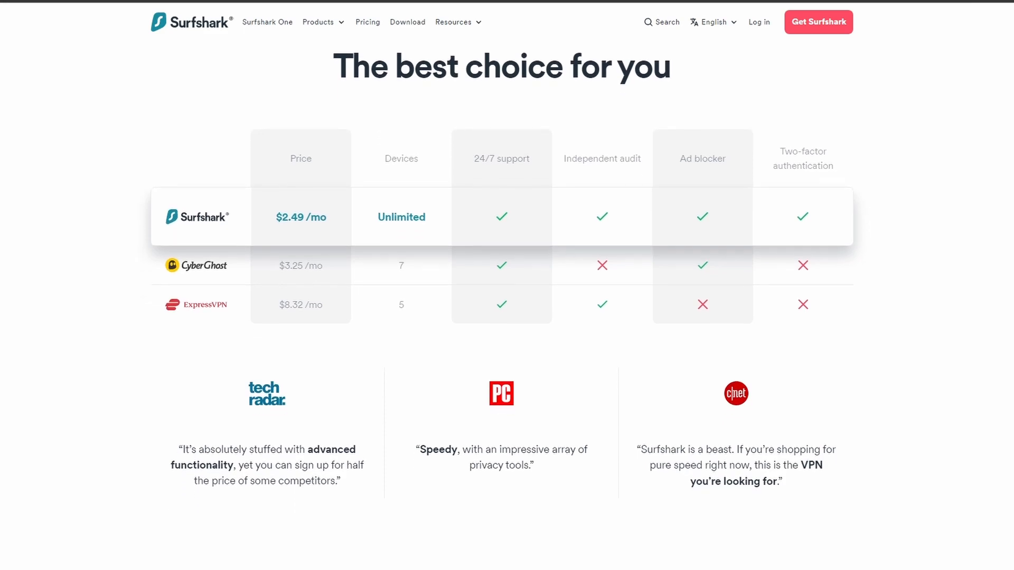
pyautogui.scroll(-3)
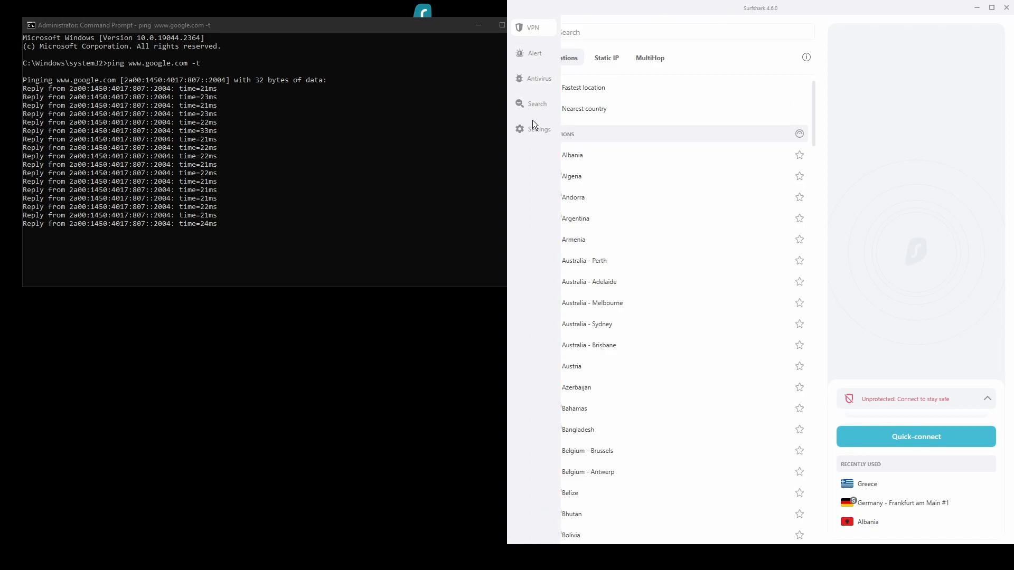
# Change the protocol to OpenVPN (TCP) in VPN settings and go back to the server location list.
pyautogui.click(532, 129)
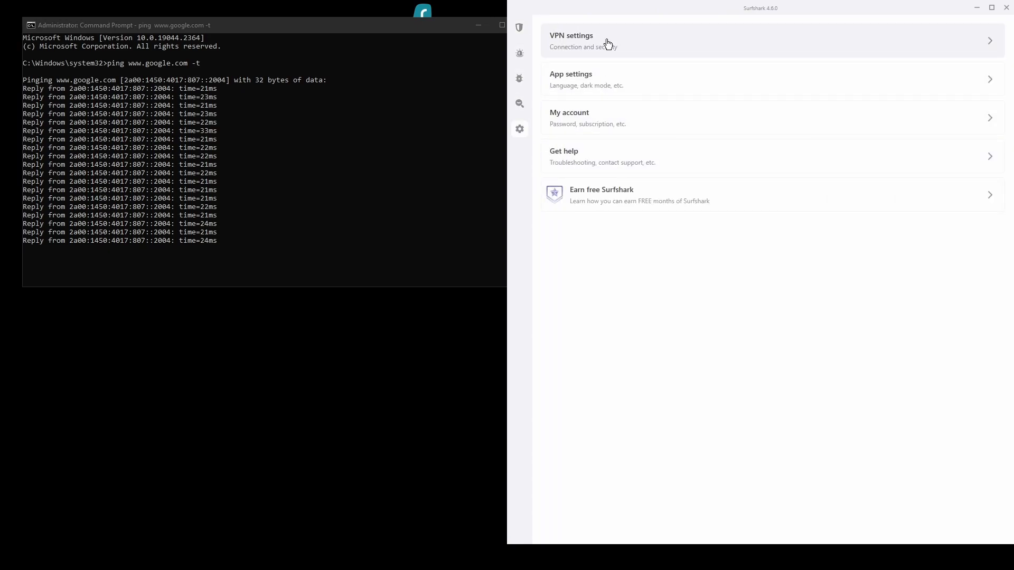
pyautogui.click(583, 41)
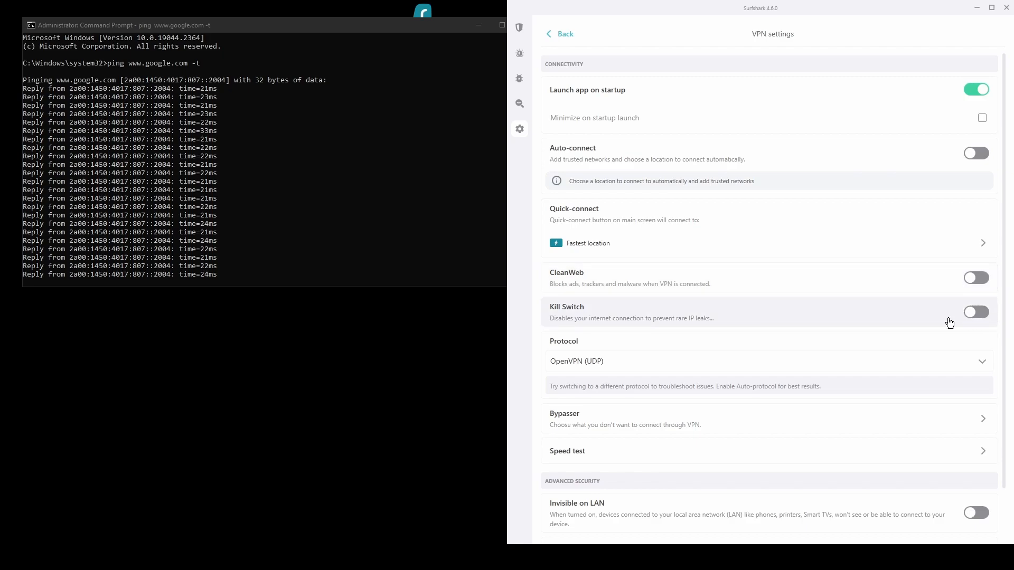
pyautogui.click(769, 361)
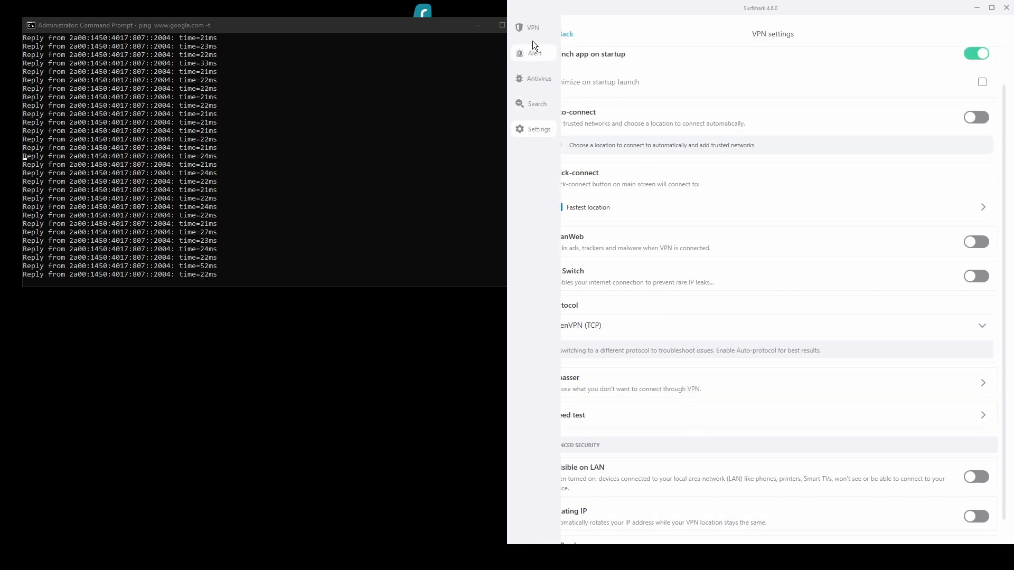
pyautogui.click(530, 27)
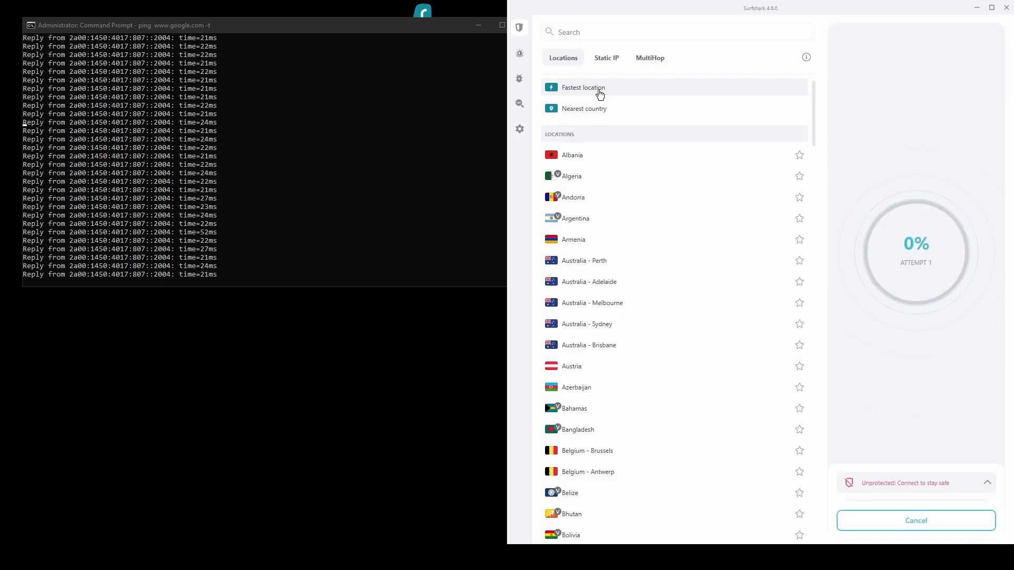
# Start a Surfshark connection and wait until it shows Greece, Athens as protected.
pyautogui.click(582, 88)
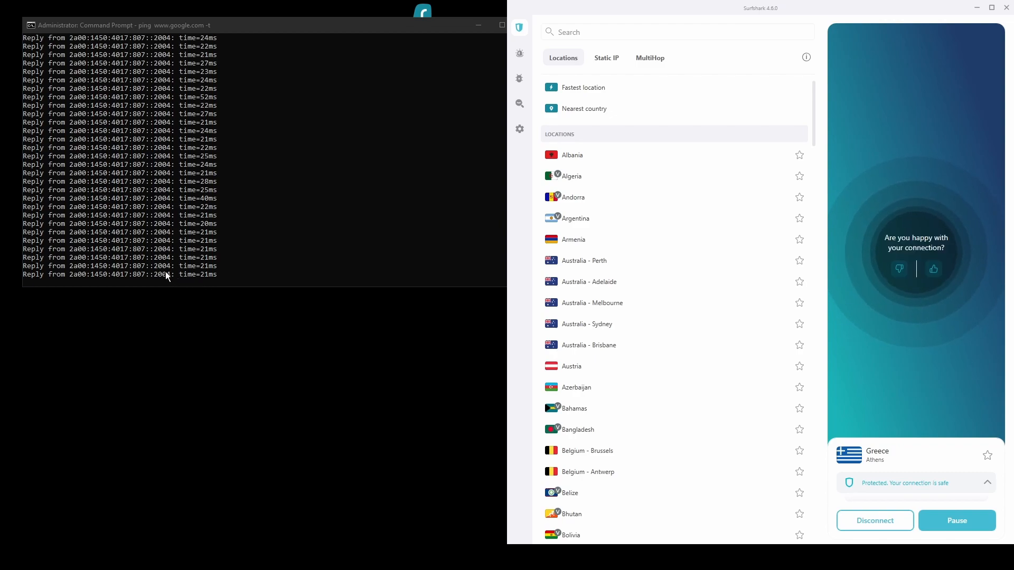
pyautogui.moveTo(213, 405)
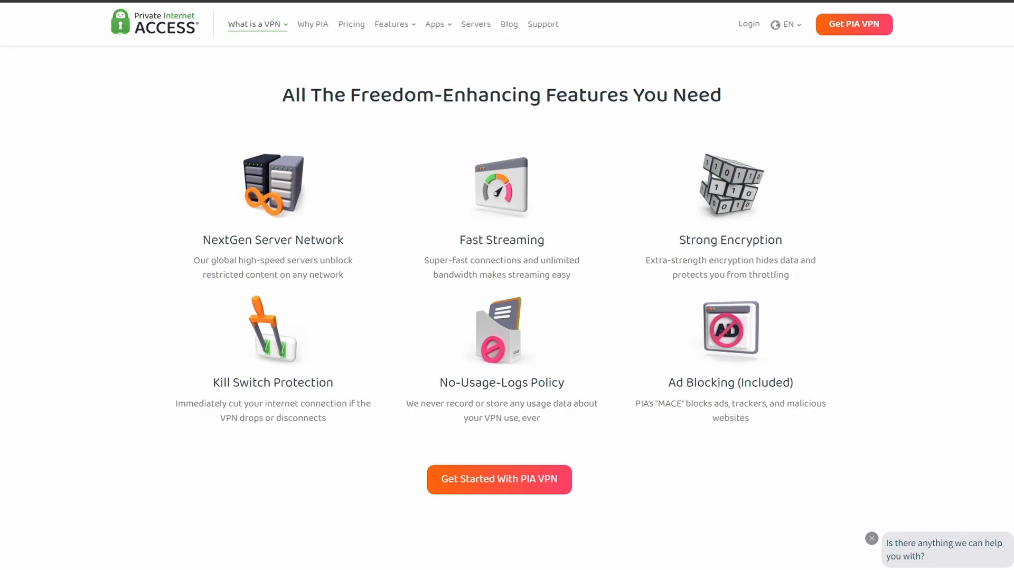
# Scroll the PIA page past features and reviews down to the subscription plans and FAQ.
pyautogui.scroll(-3)
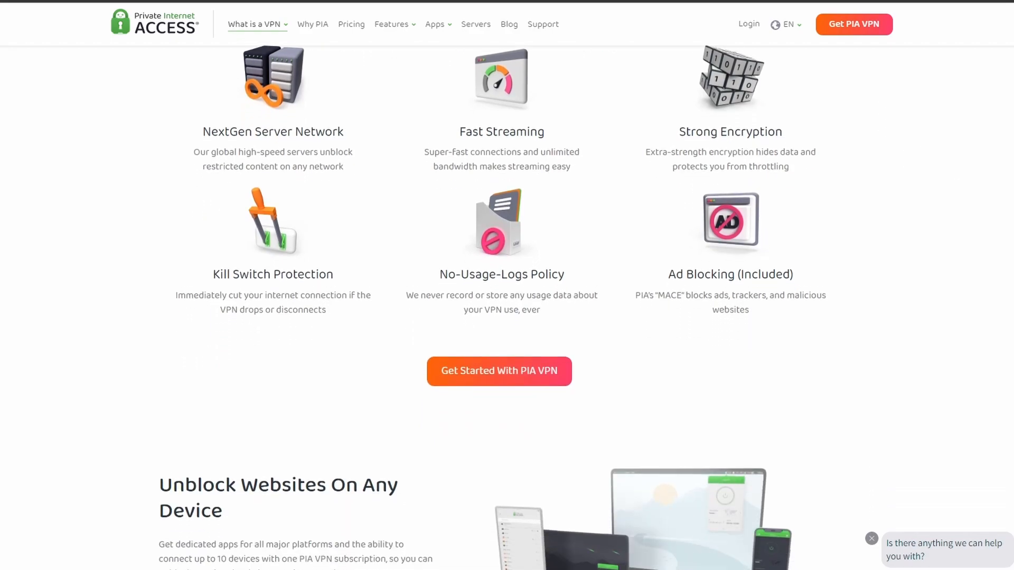
pyautogui.scroll(-3)
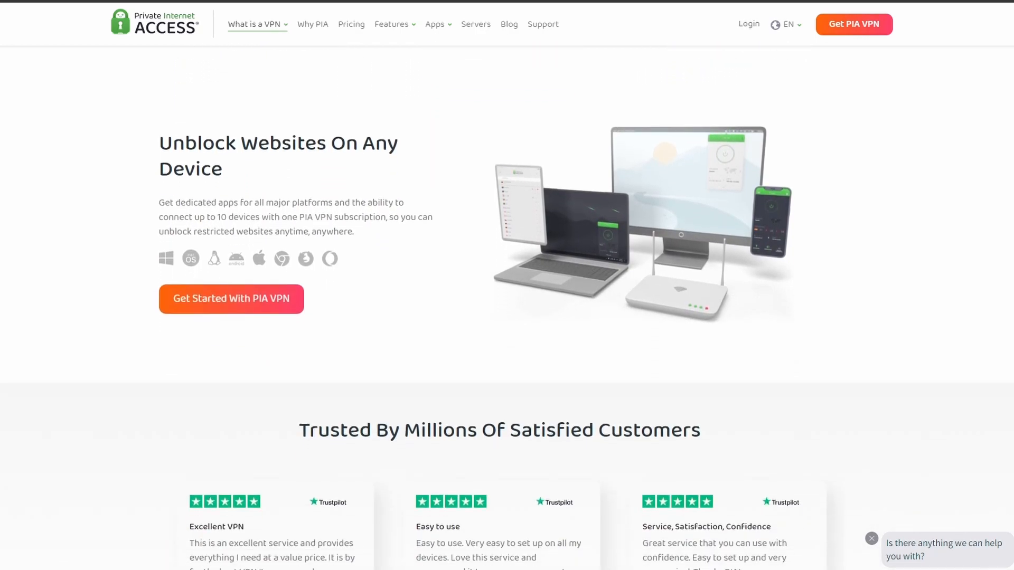
pyautogui.scroll(-3)
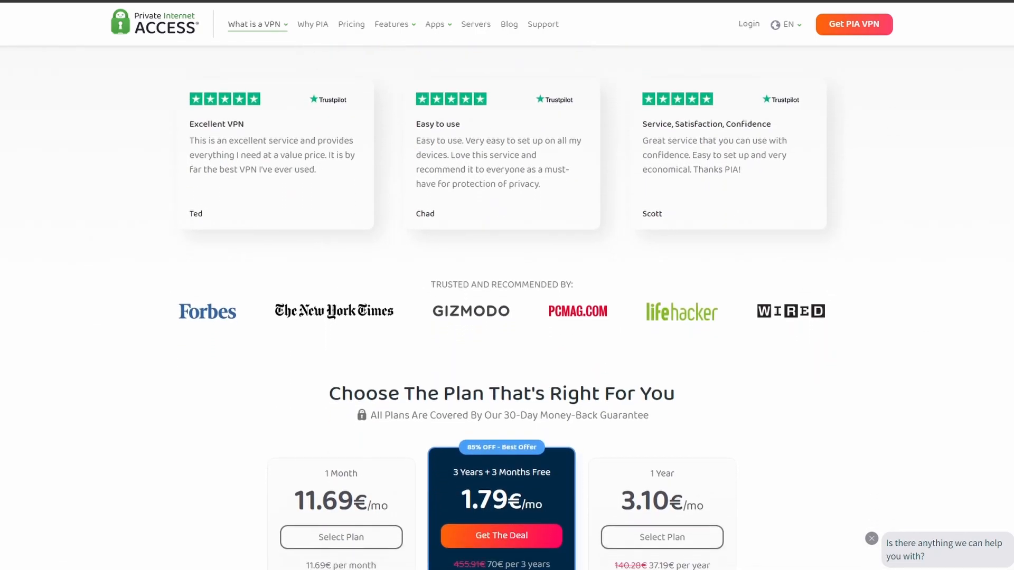
pyautogui.scroll(-3)
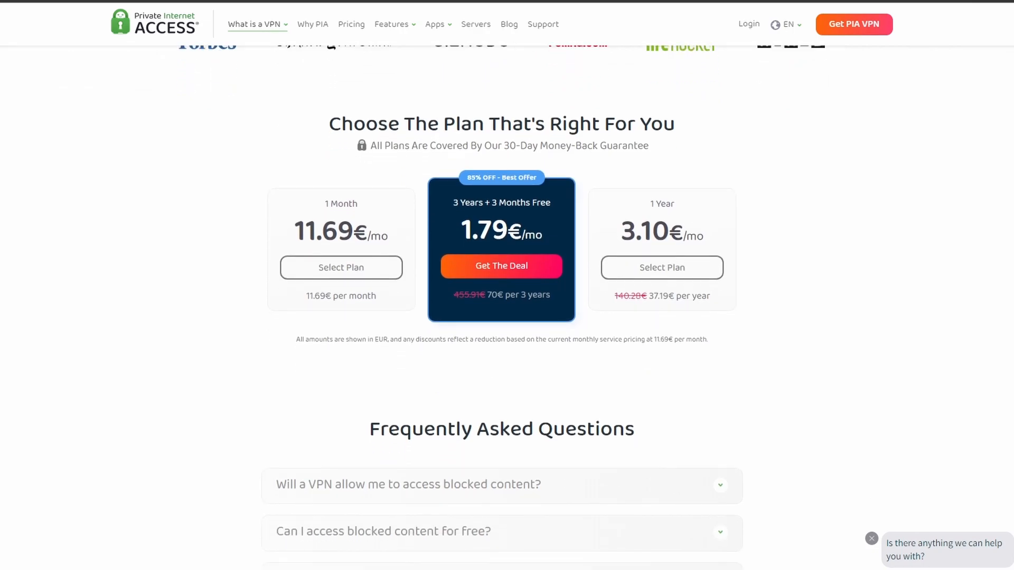
pyautogui.scroll(-3)
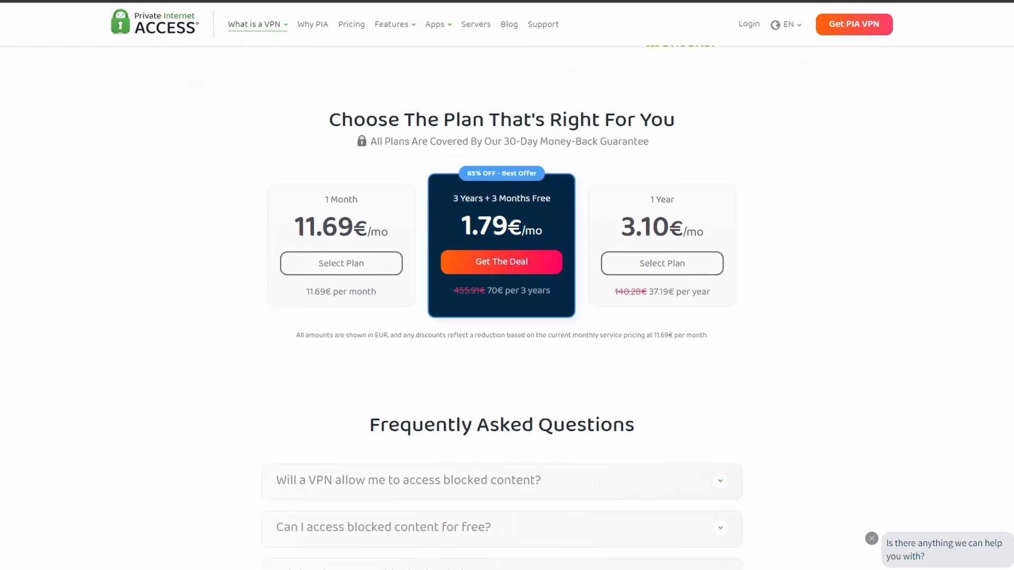
pyautogui.scroll(-3)
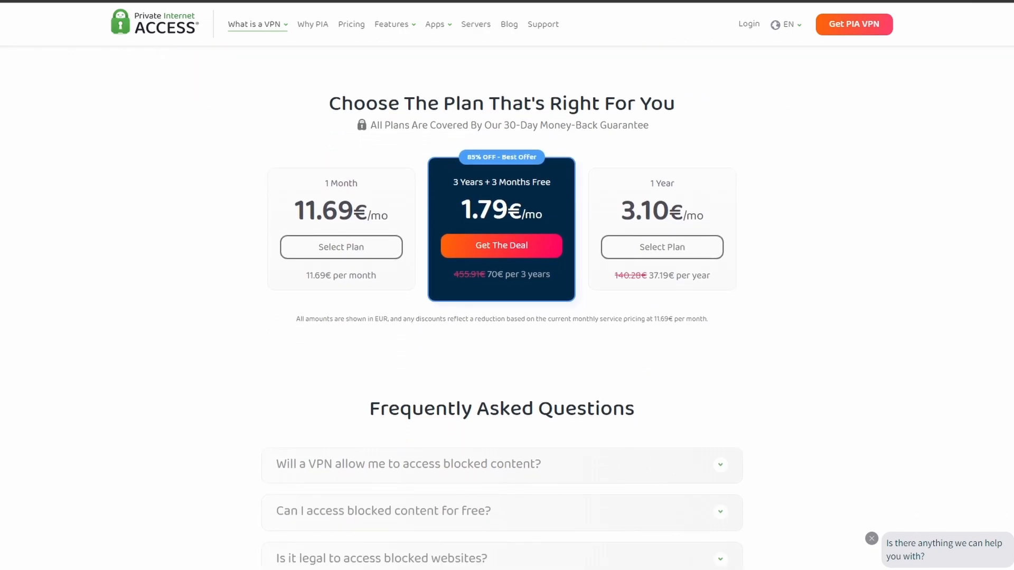
pyautogui.scroll(-3)
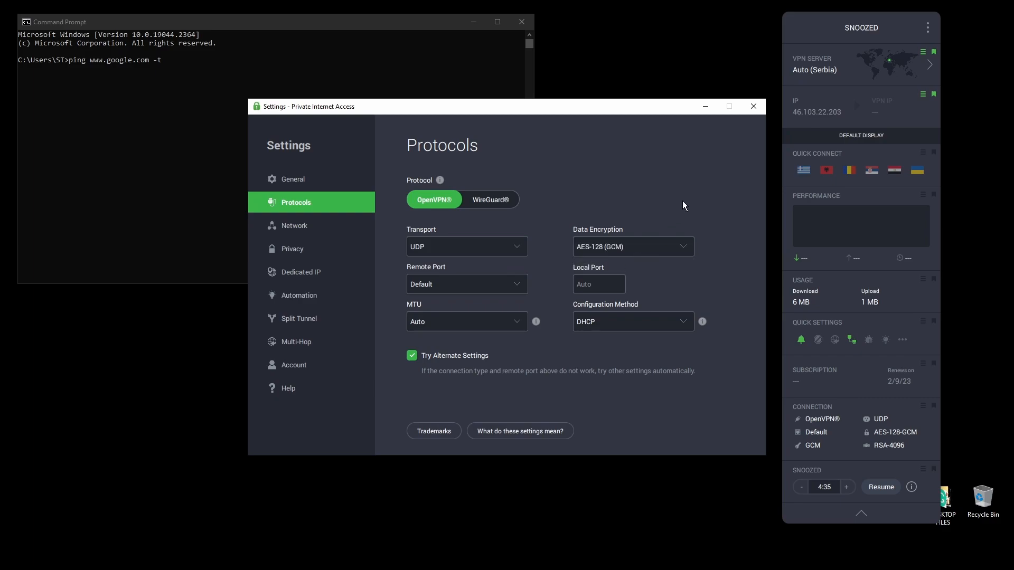
# Tour PIA's Network, Privacy and Dedicated IP settings pages, ending on General.
pyautogui.click(632, 321)
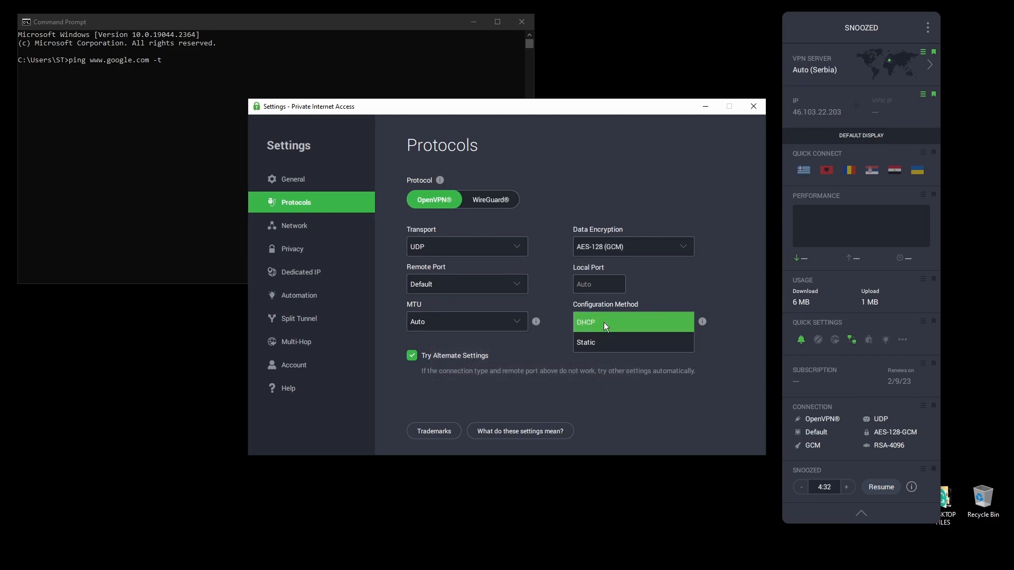
pyautogui.click(295, 225)
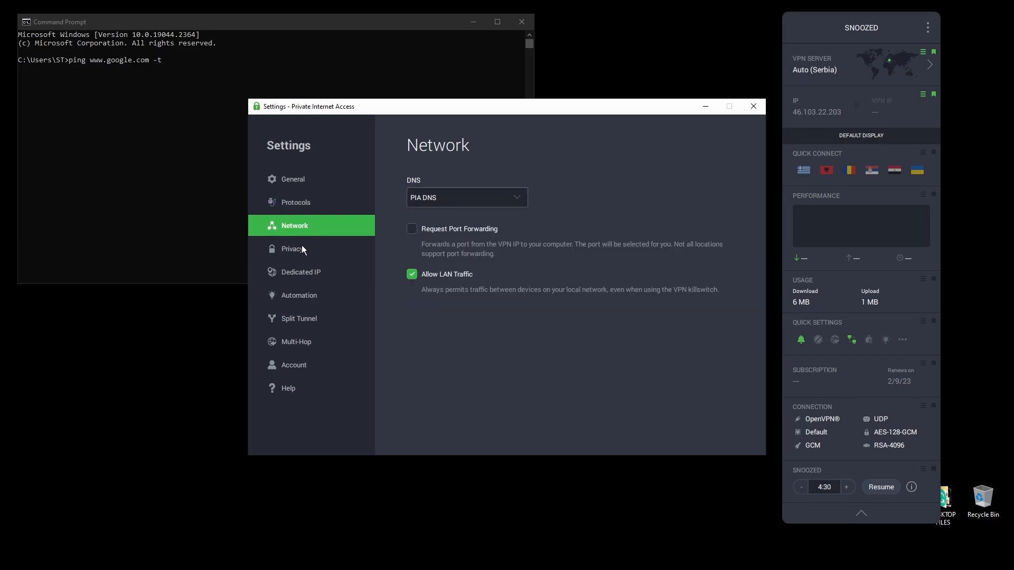
pyautogui.click(293, 249)
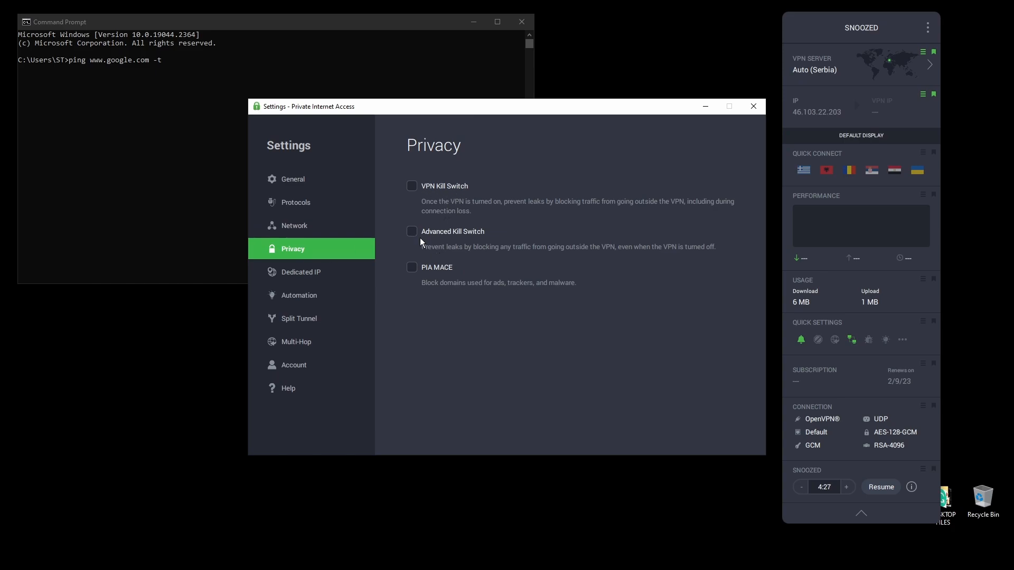
pyautogui.click(301, 272)
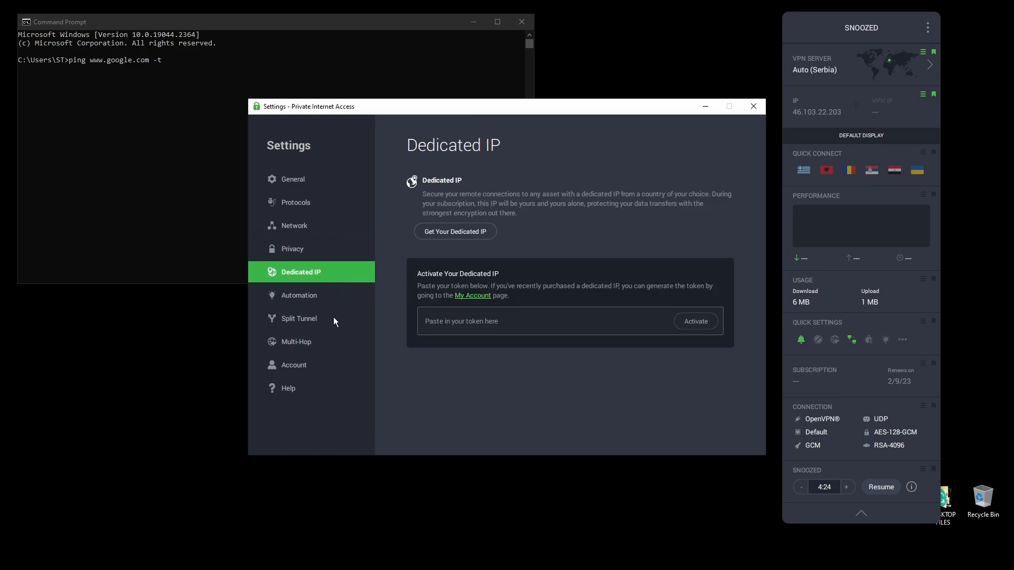
pyautogui.click(293, 179)
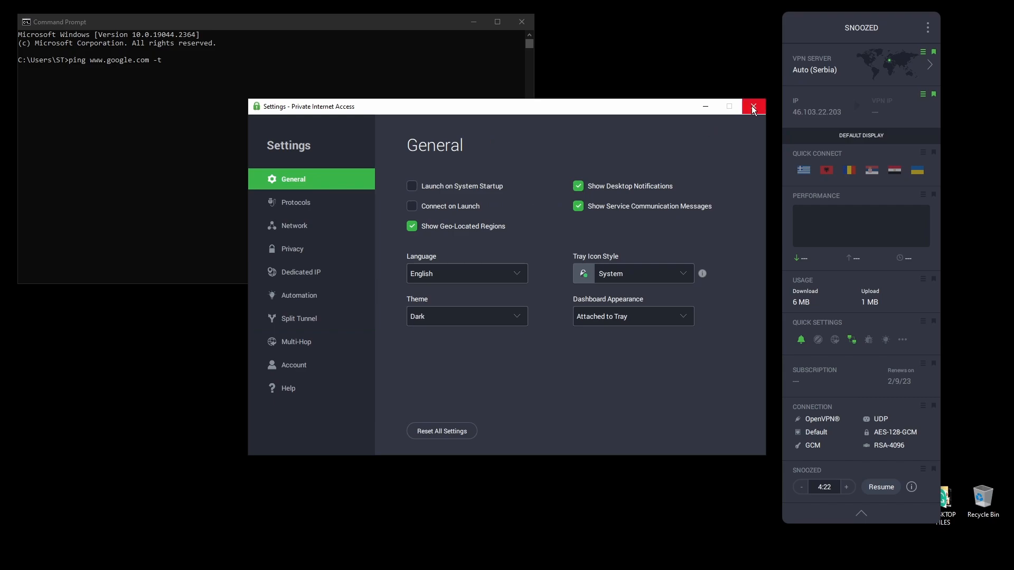
# Close PIA settings, resume from snooze so the VPN reconnects, and close the dashboard.
pyautogui.click(753, 106)
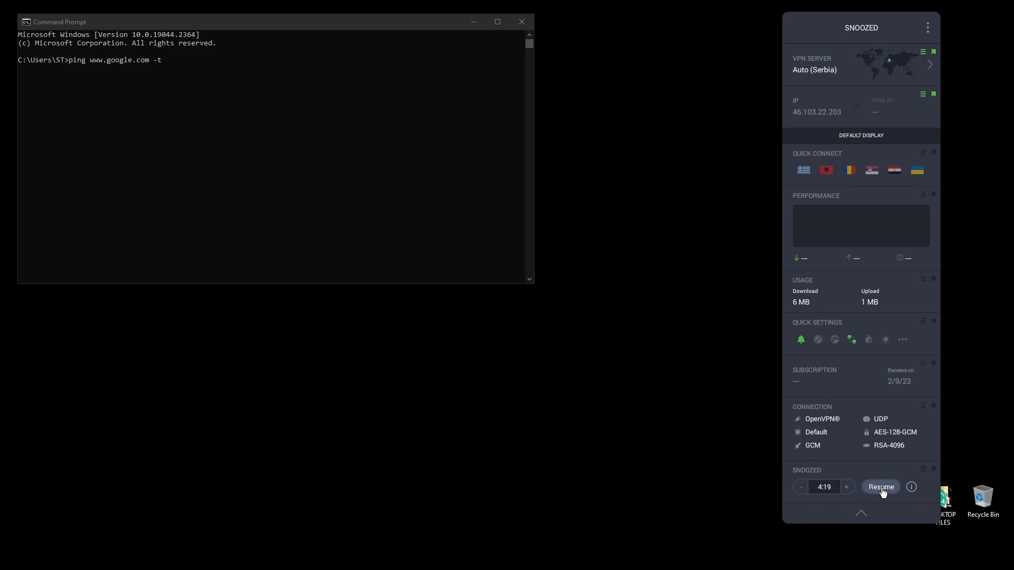
pyautogui.click(880, 487)
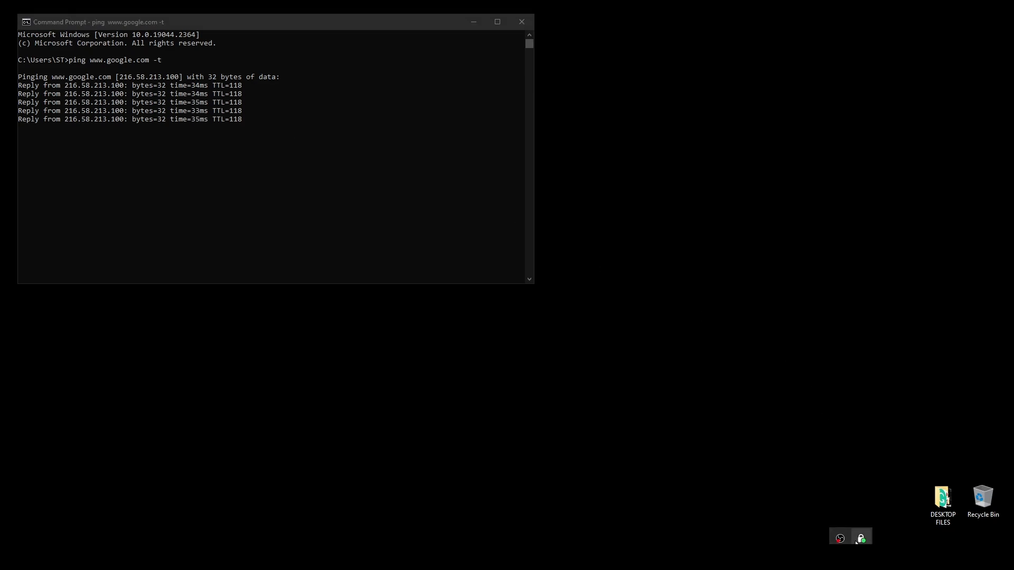
pyautogui.click(861, 538)
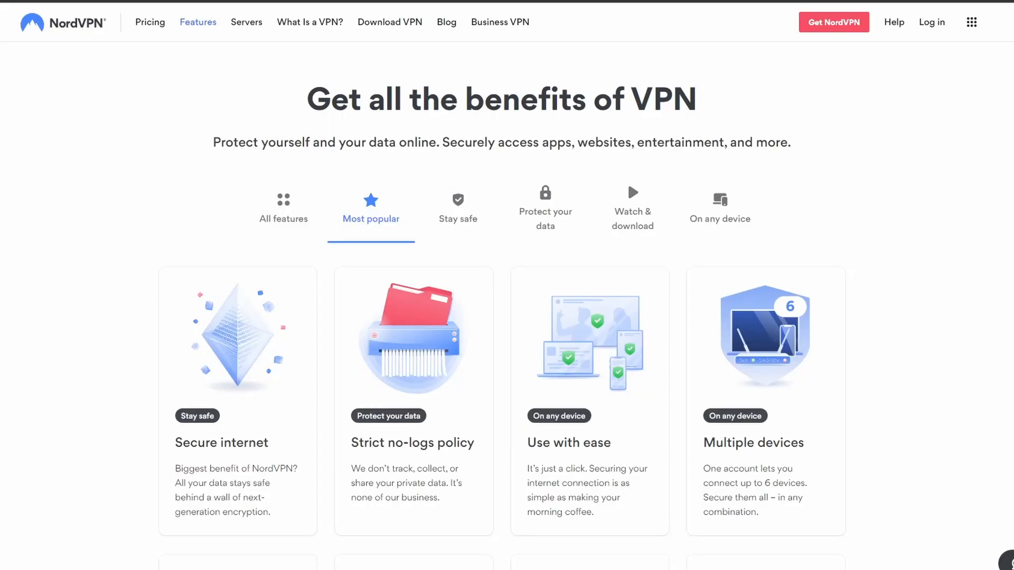
# Scroll the NordVPN Features page through Privacy, Security and Internet freedom down to Speed.
pyautogui.scroll(-3)
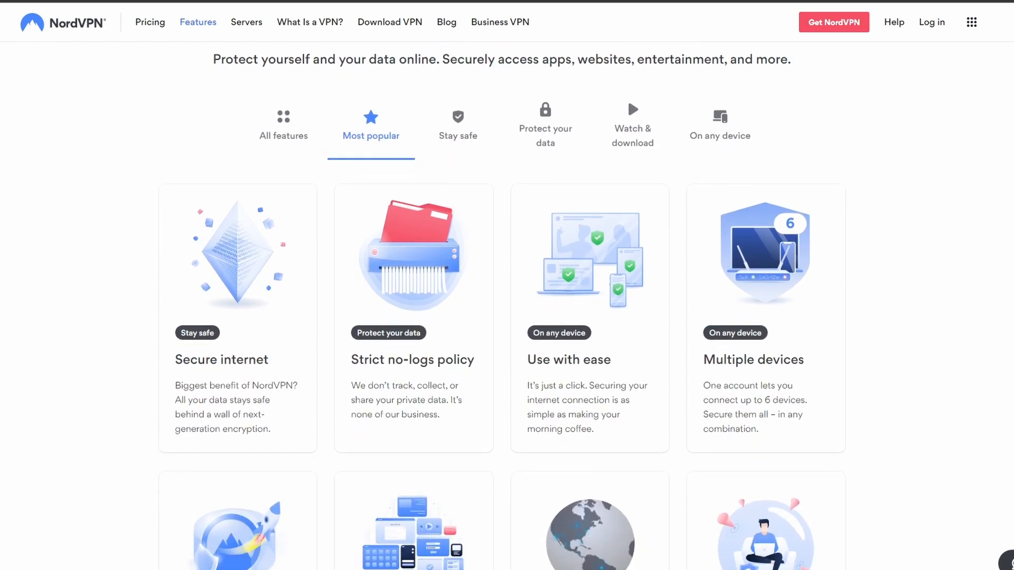
pyautogui.scroll(-3)
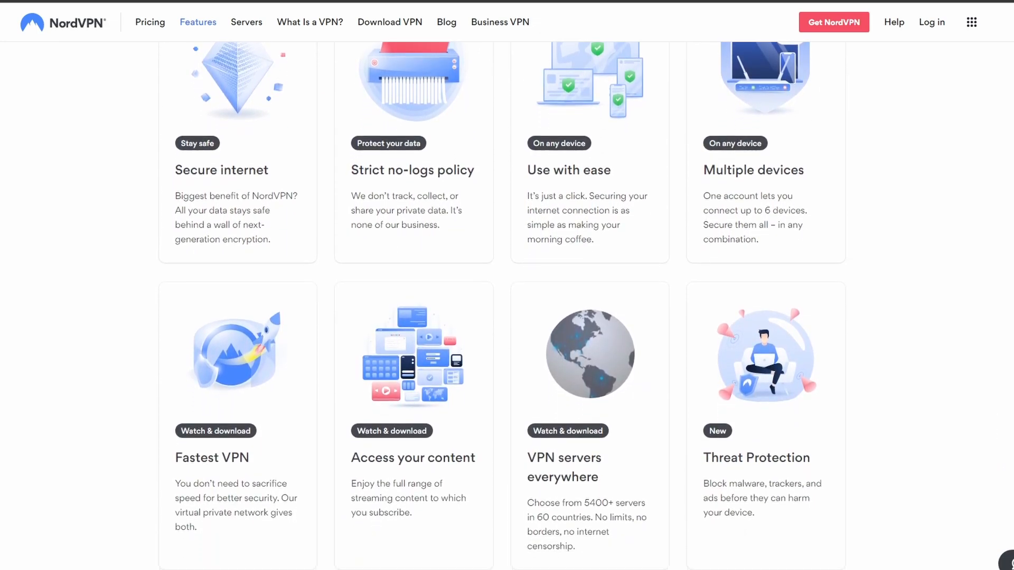
pyautogui.scroll(-3)
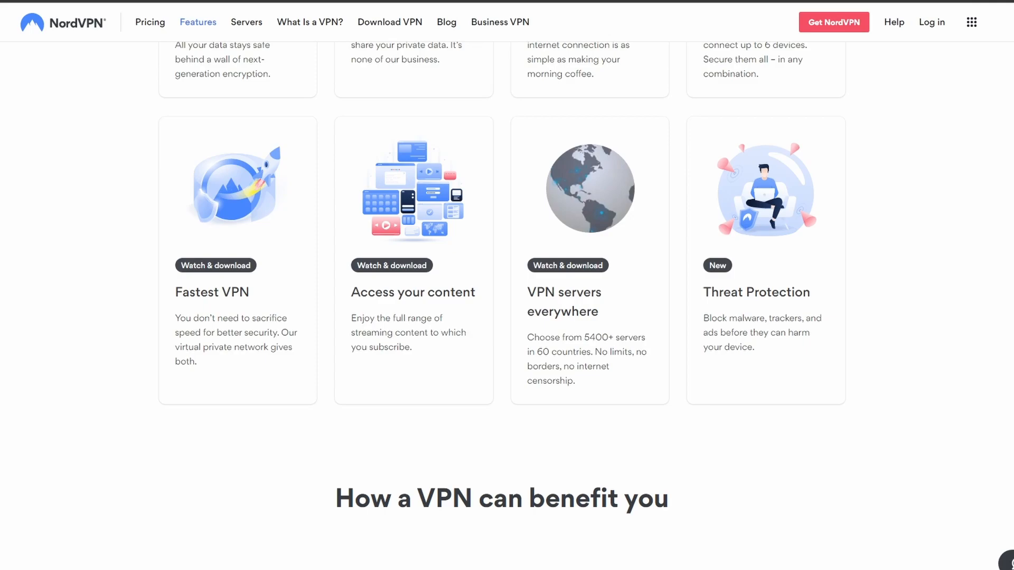
pyautogui.scroll(-3)
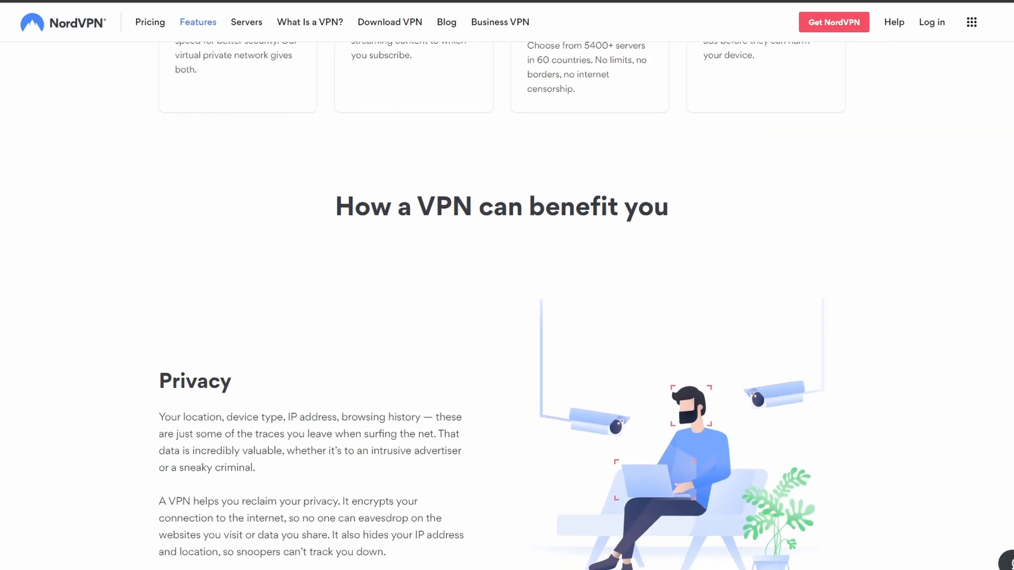
pyautogui.scroll(-3)
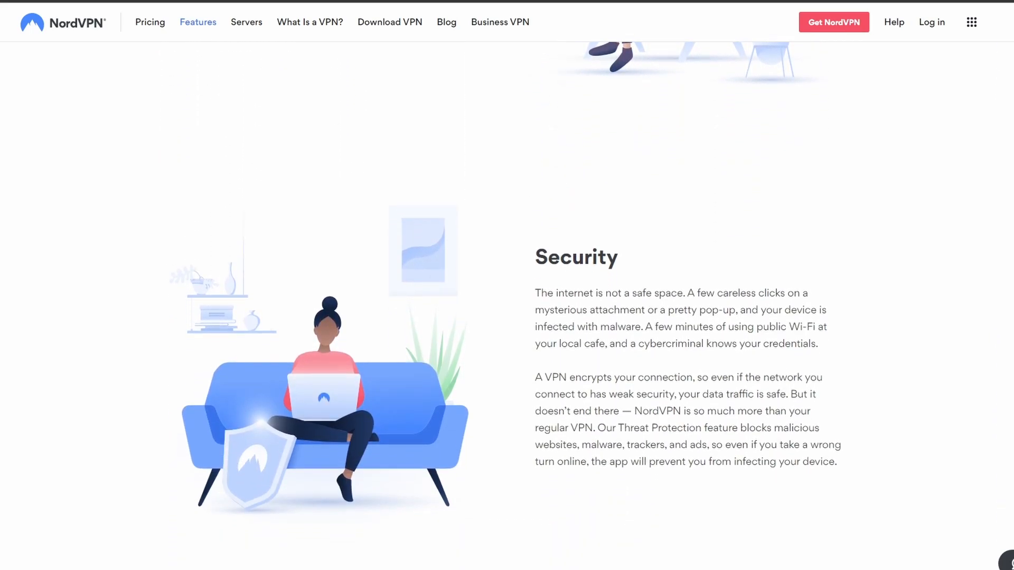
pyautogui.scroll(-3)
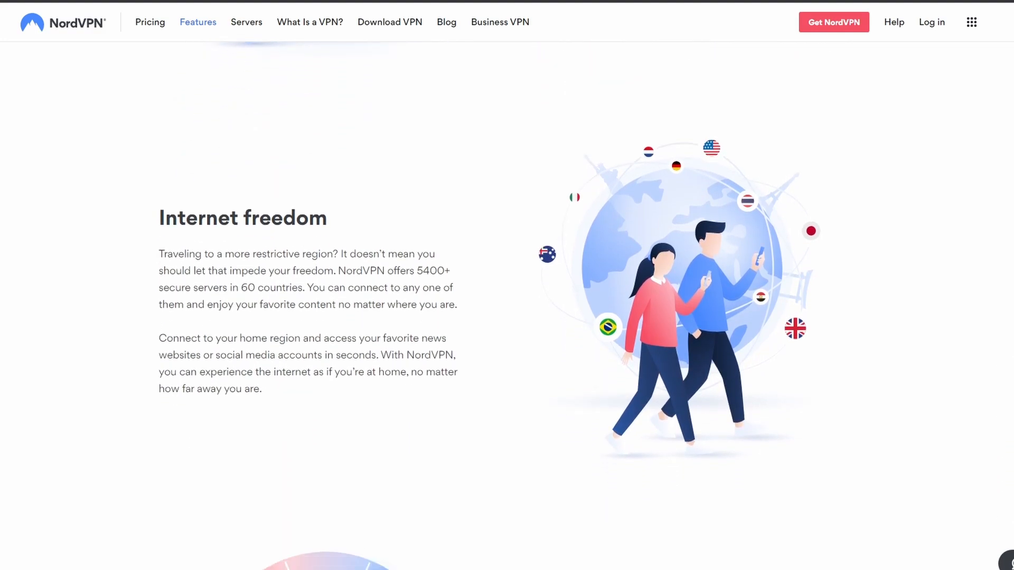
pyautogui.scroll(-3)
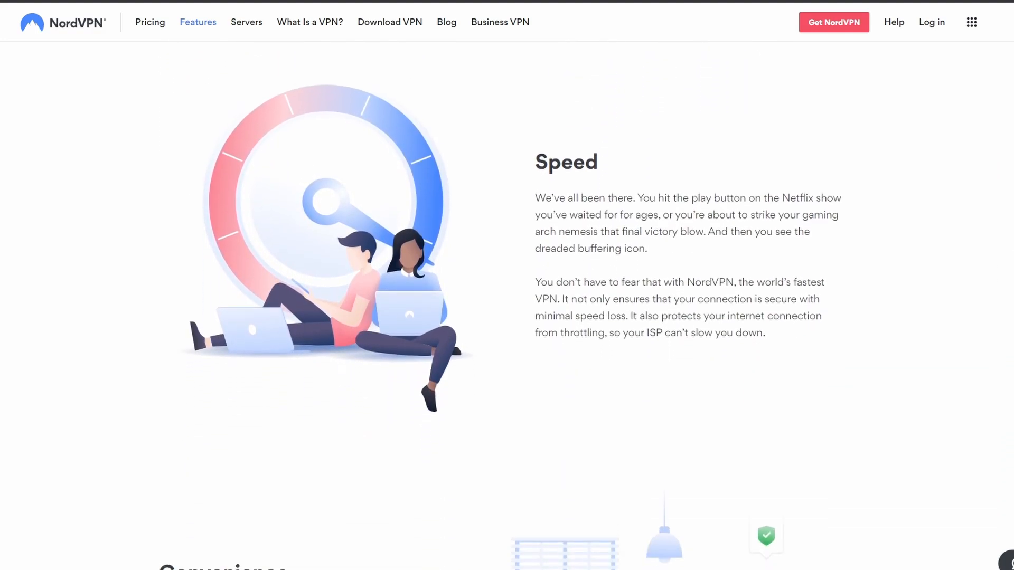
pyautogui.scroll(-3)
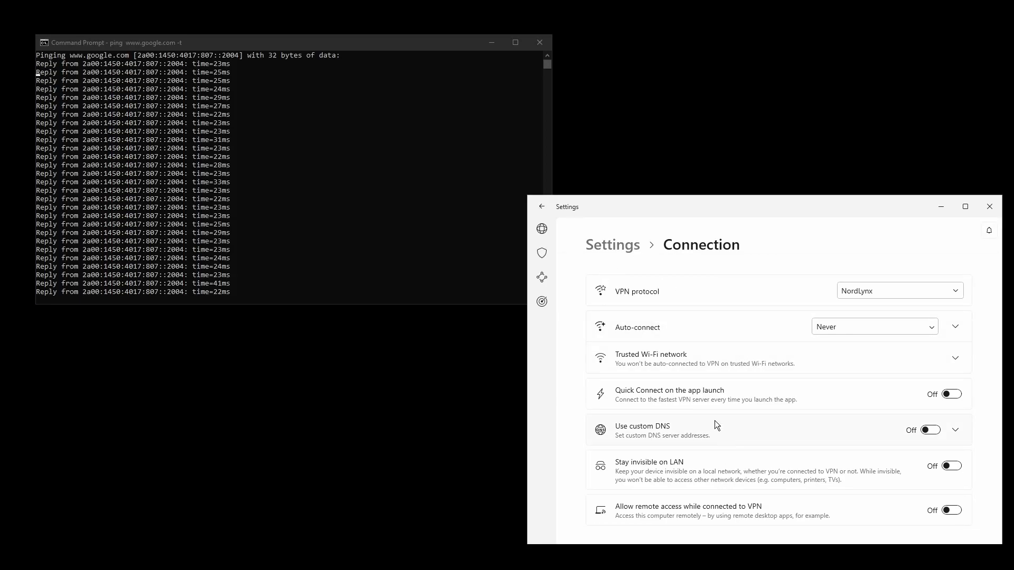
# Return to NordVPN's world map home screen and expand and scroll the full country list.
pyautogui.click(541, 301)
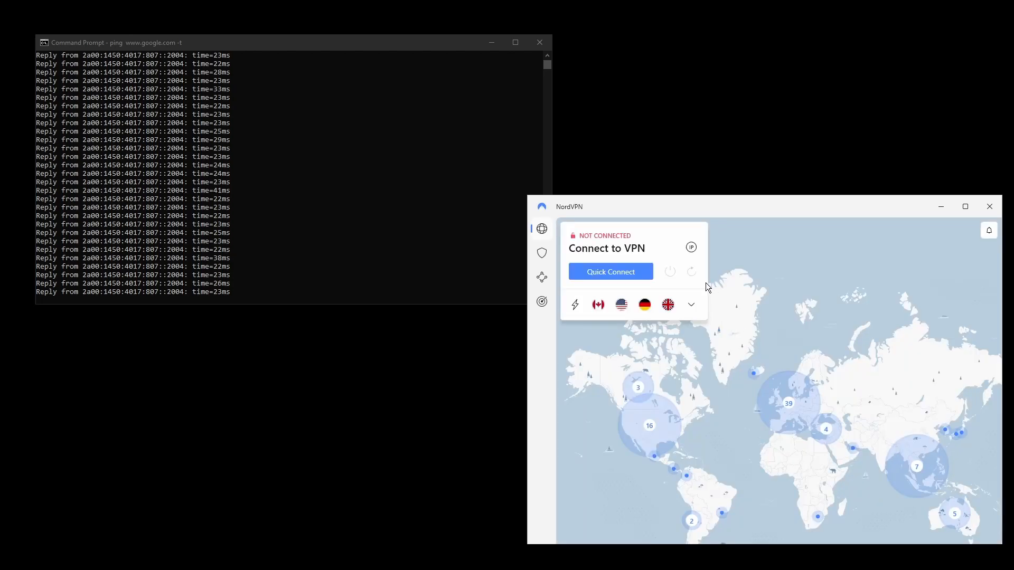
pyautogui.click(691, 304)
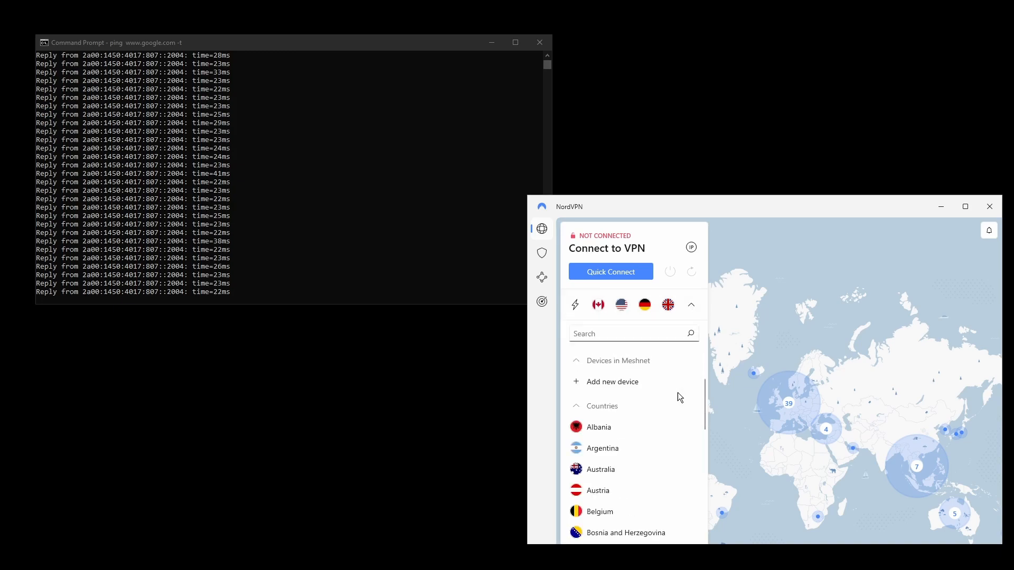
pyautogui.scroll(-3)
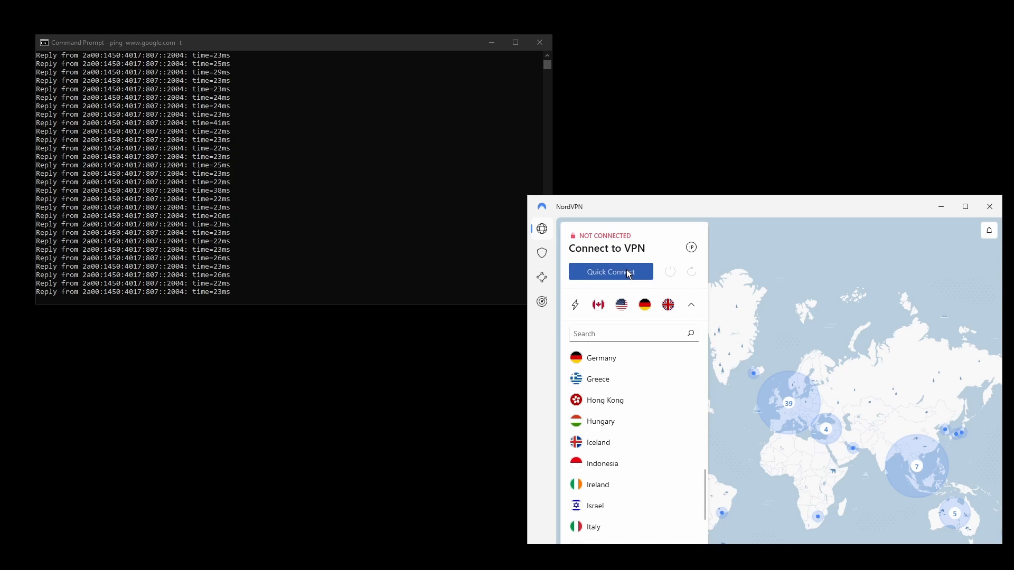
# Quick Connect NordVPN to Albania #21 and close the failing ping window.
pyautogui.click(609, 272)
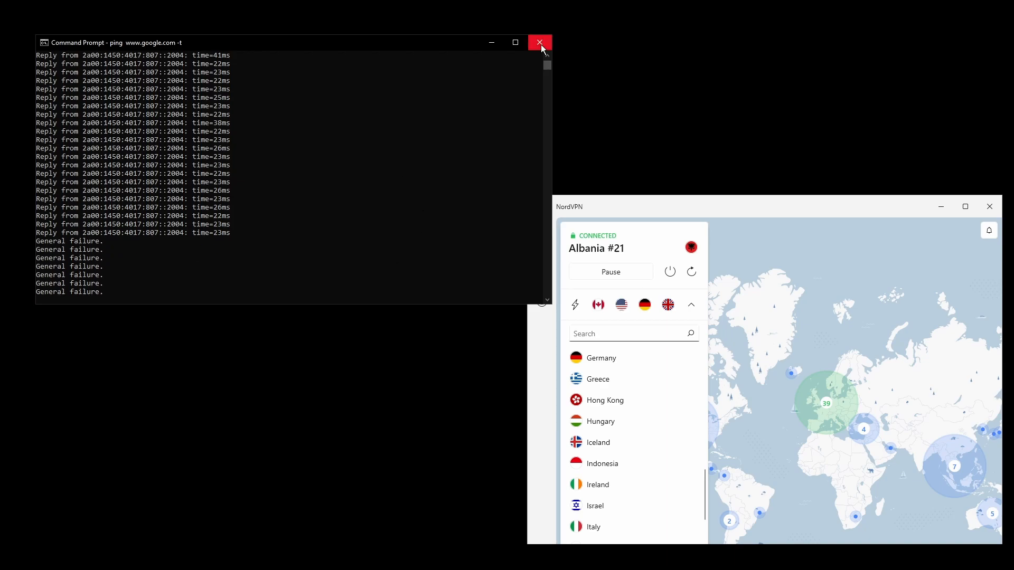
pyautogui.click(539, 42)
pyautogui.write('ping www.google.com -t')
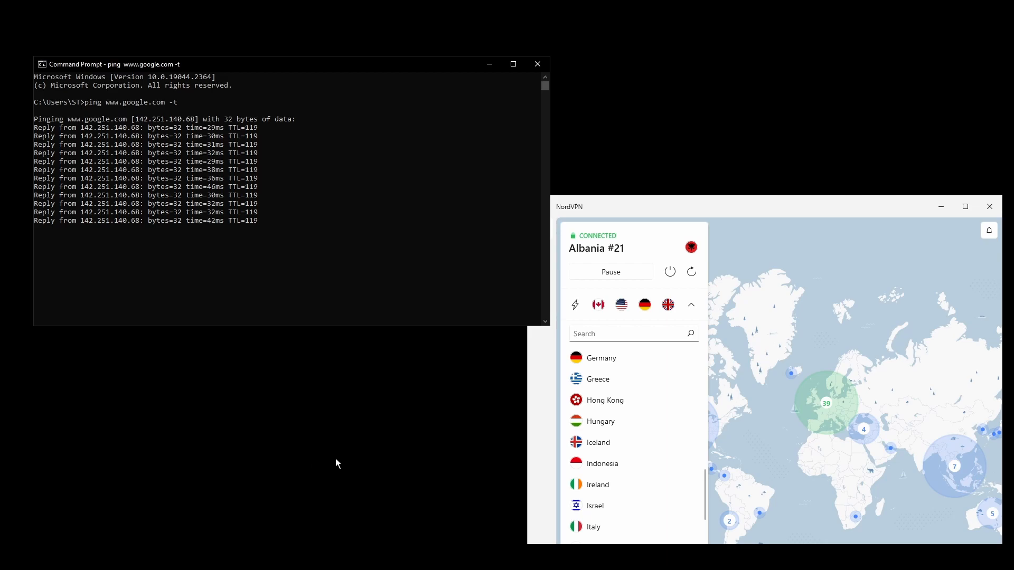
pyautogui.moveTo(651, 371)
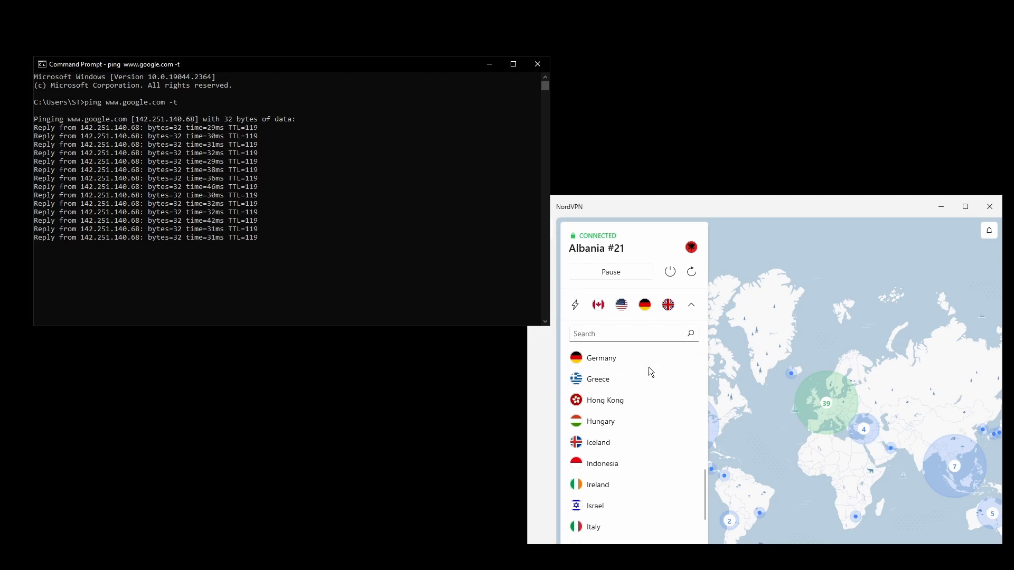